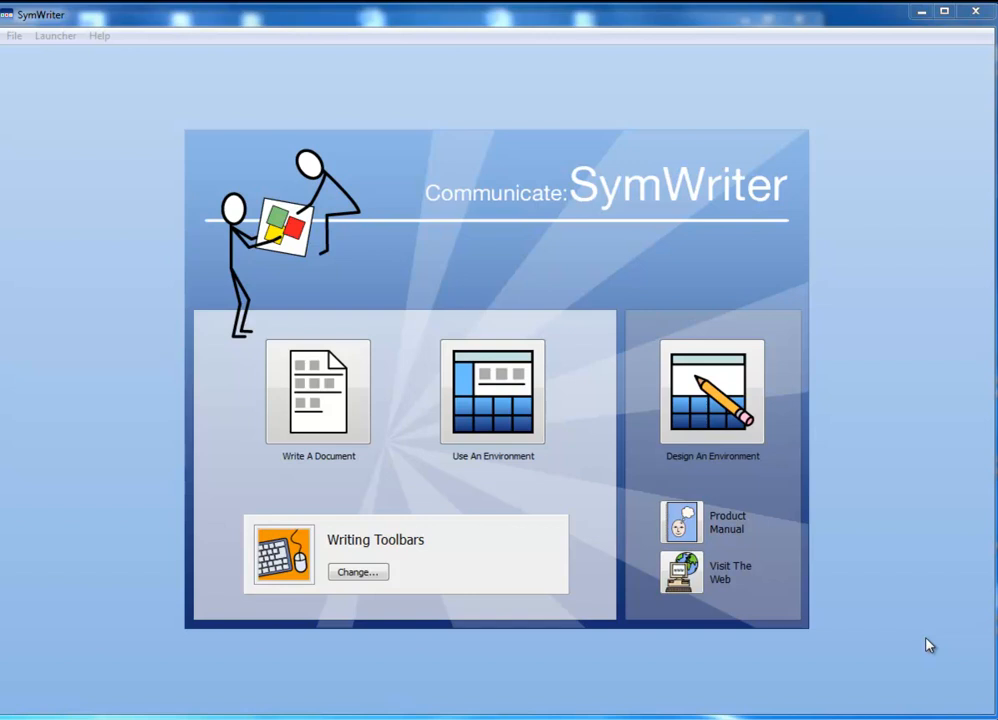
mouse_move(392, 440)
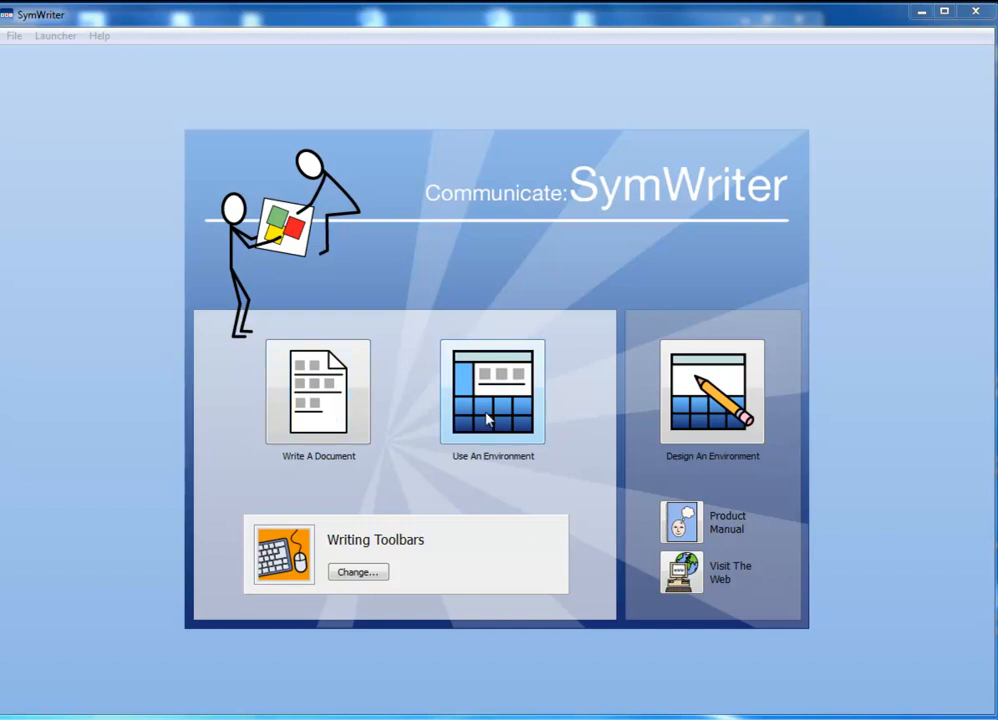
mouse_move(702, 420)
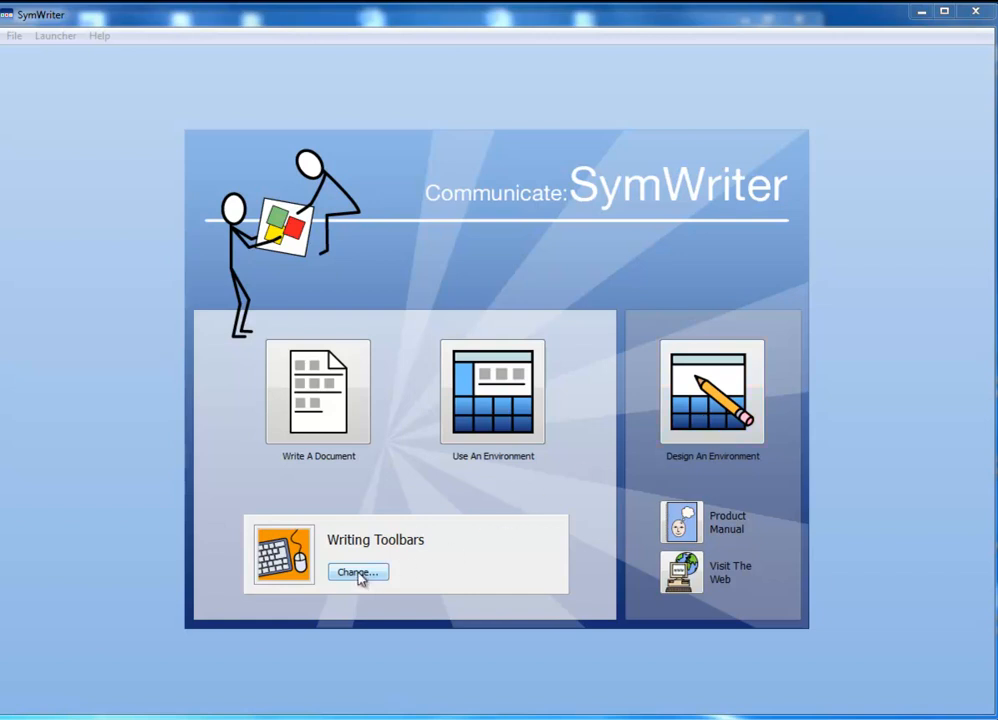
- Switch the start-screen interface from Writing Toolbars to Full Toolbars and confirm
left_click(356, 572)
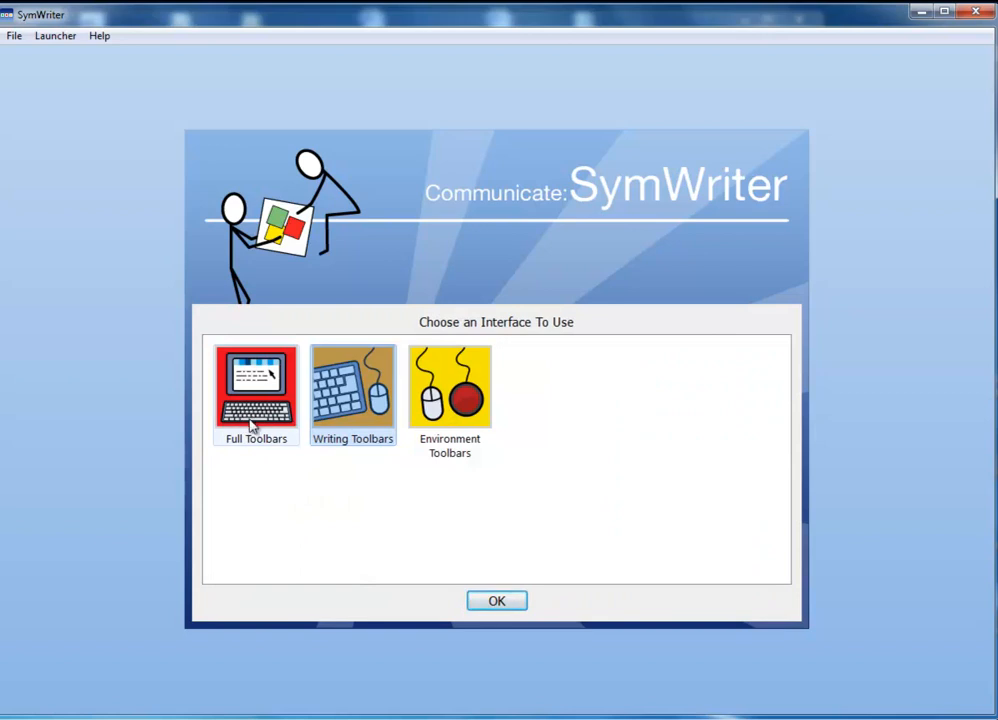
left_click(254, 390)
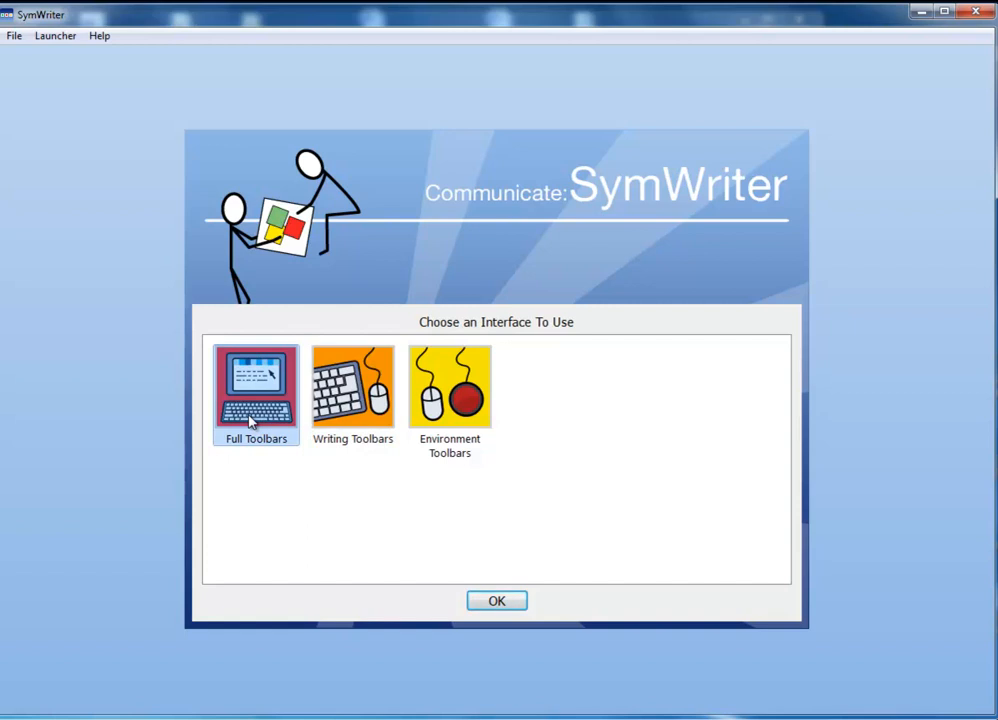
mouse_move(356, 440)
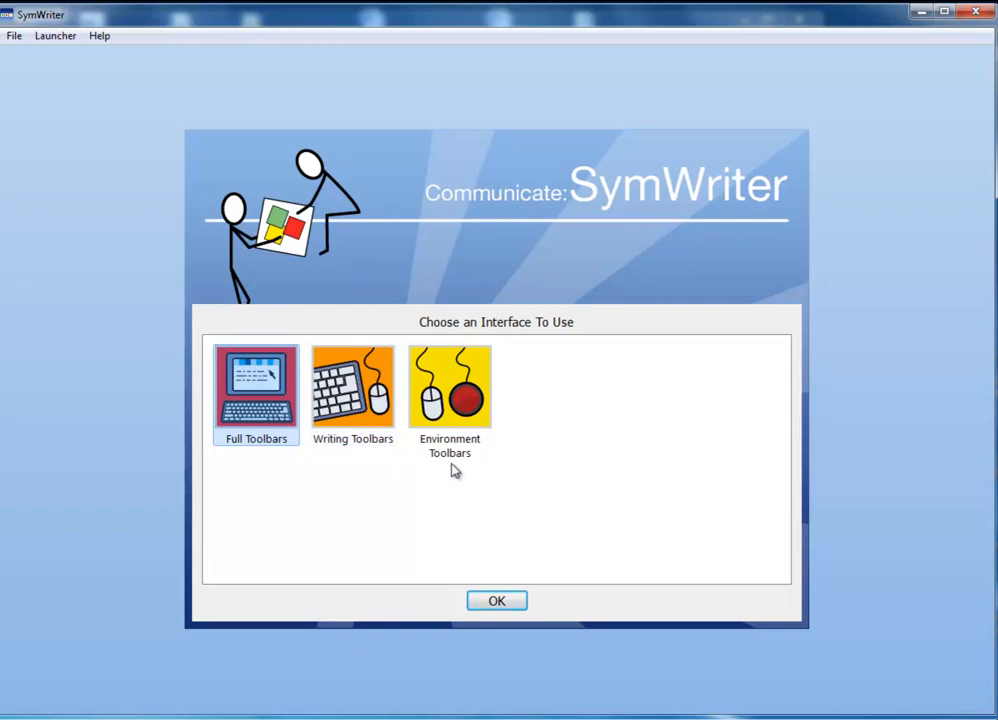
mouse_move(452, 468)
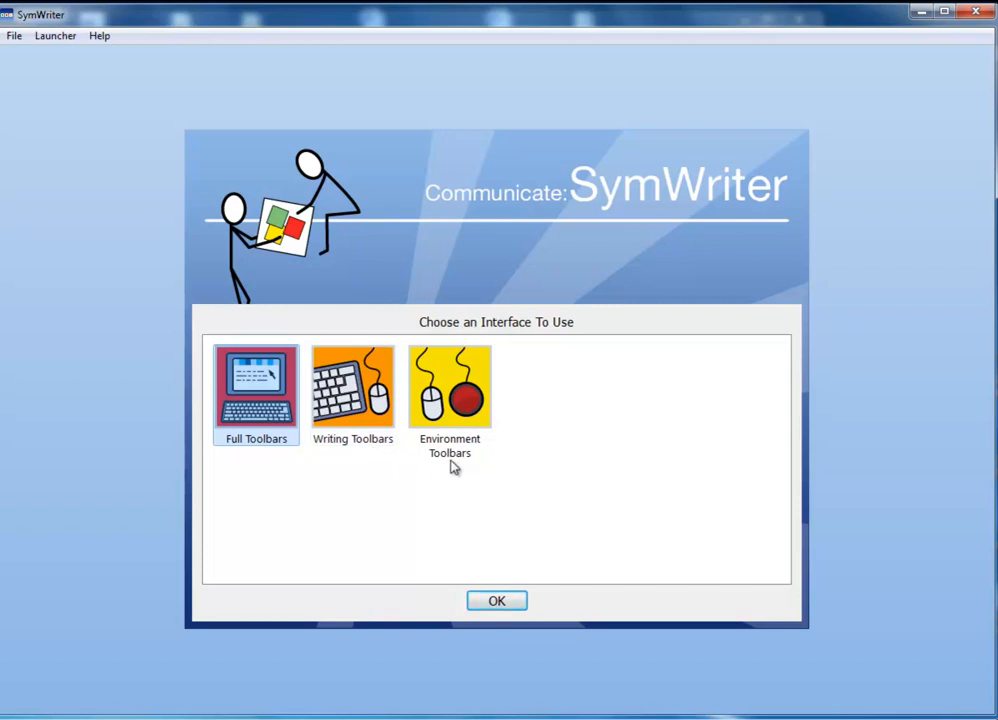
left_click(448, 388)
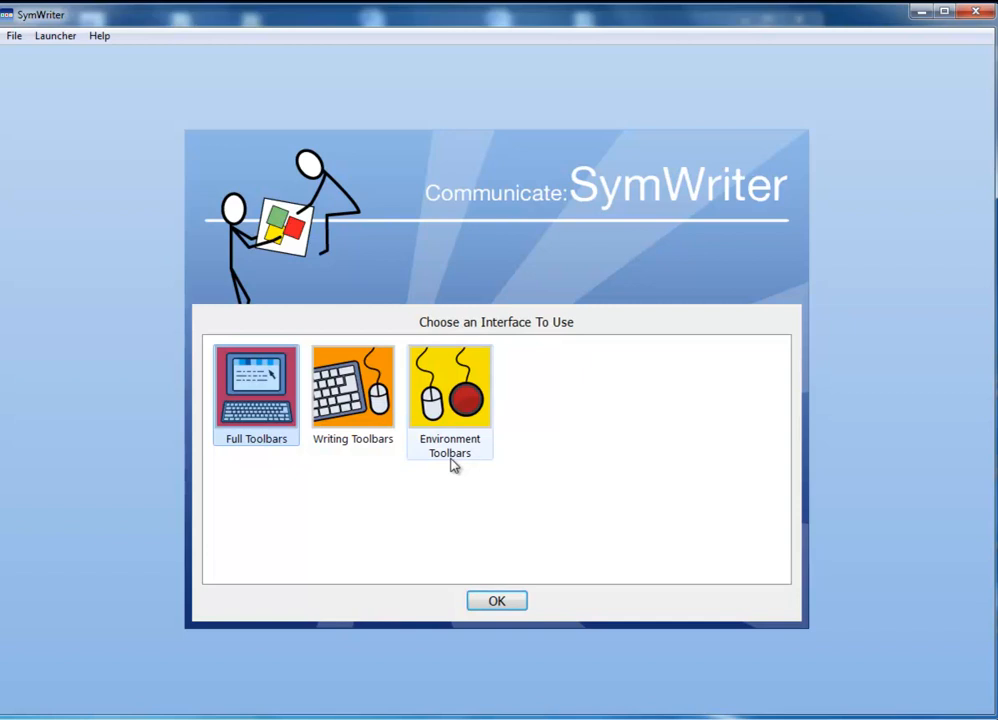
left_click(496, 600)
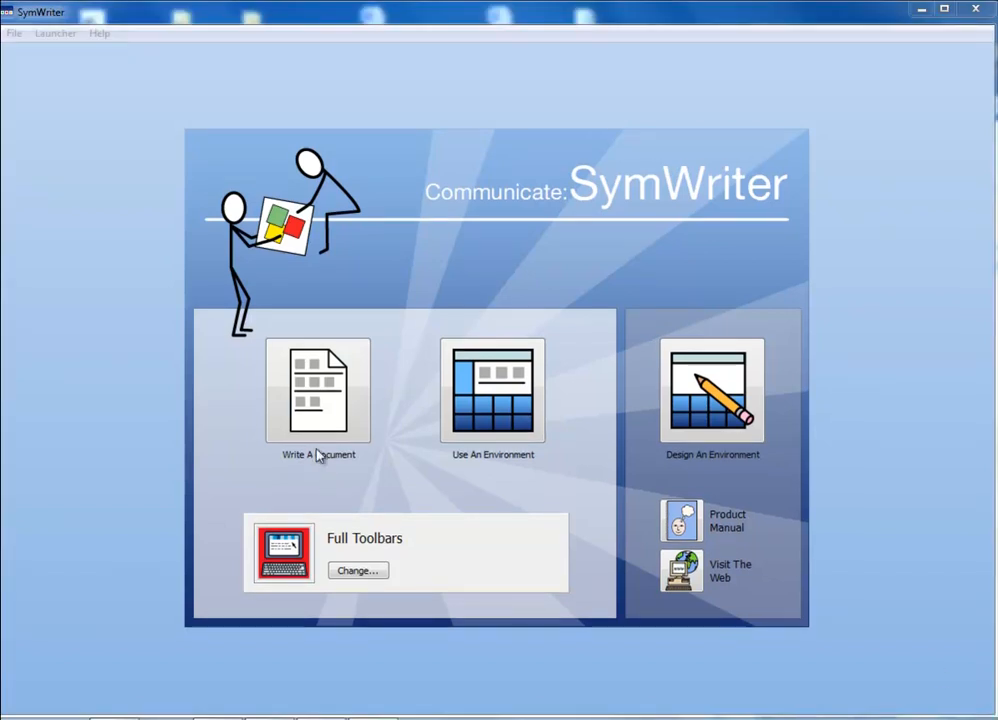
- Begin a new document, swap the symbols over 'work' and 'like', and remove the symbol over 'the'
left_click(318, 390)
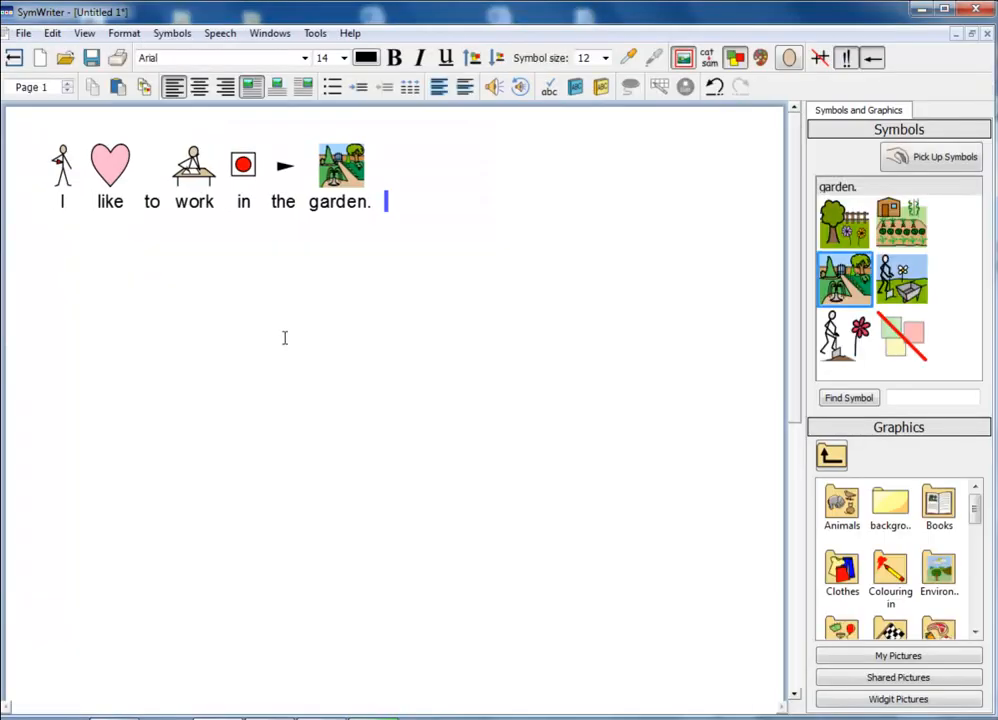
left_click(194, 200)
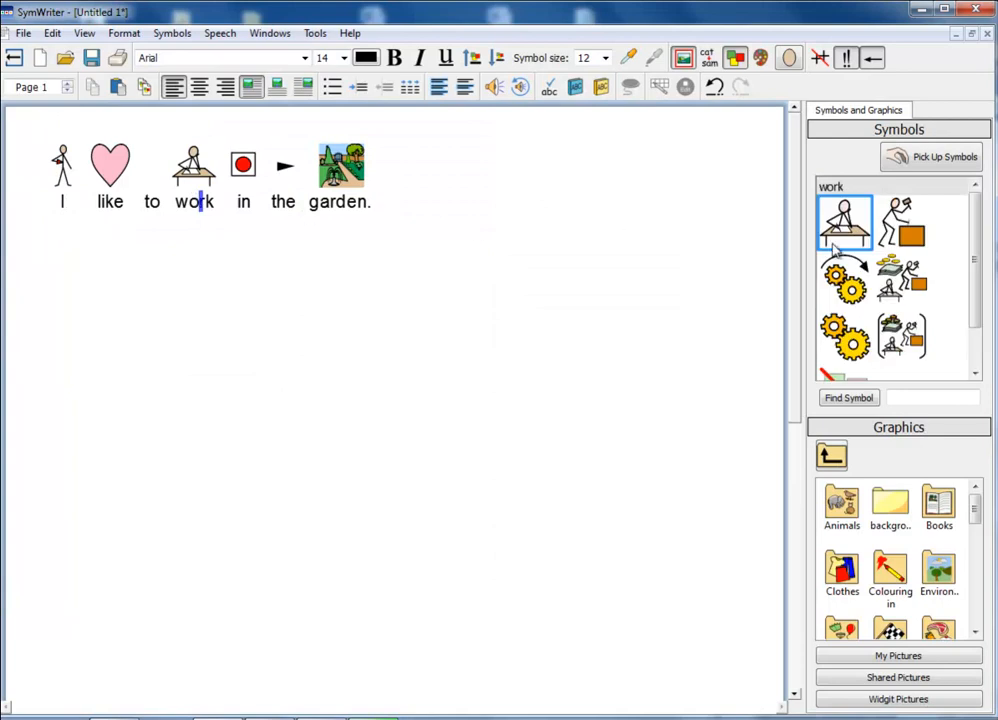
left_click(900, 222)
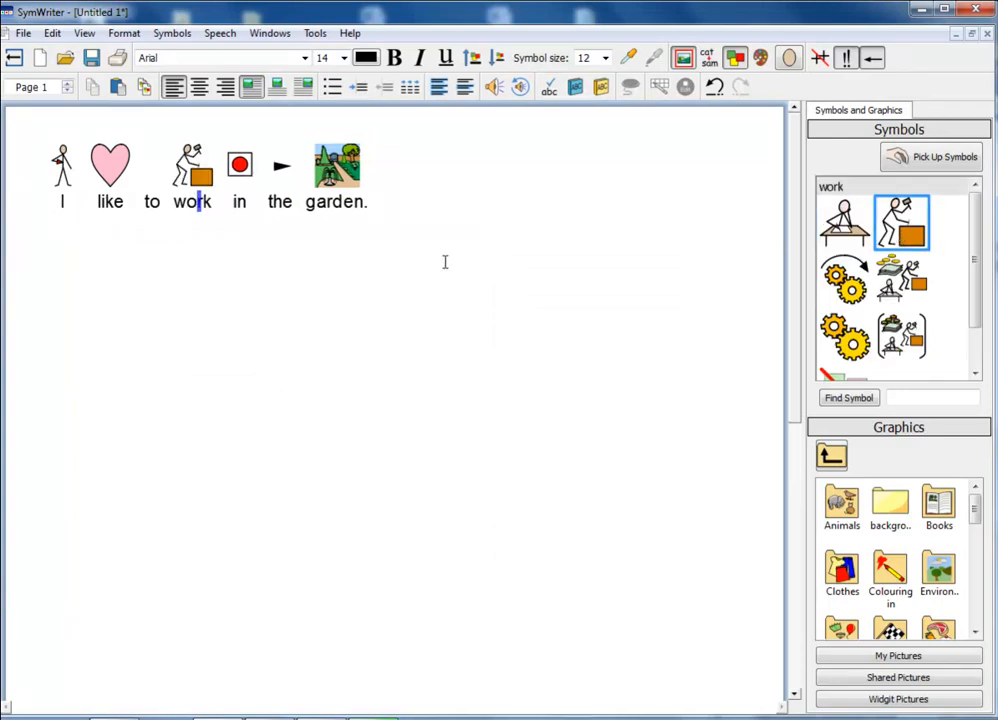
left_click(110, 200)
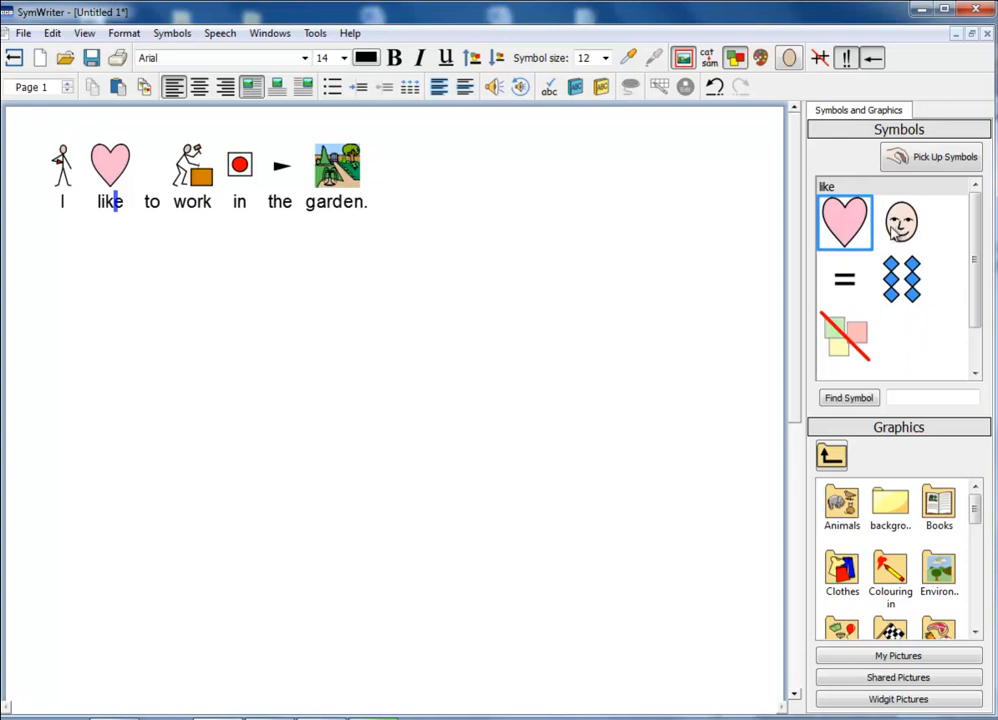
left_click(900, 222)
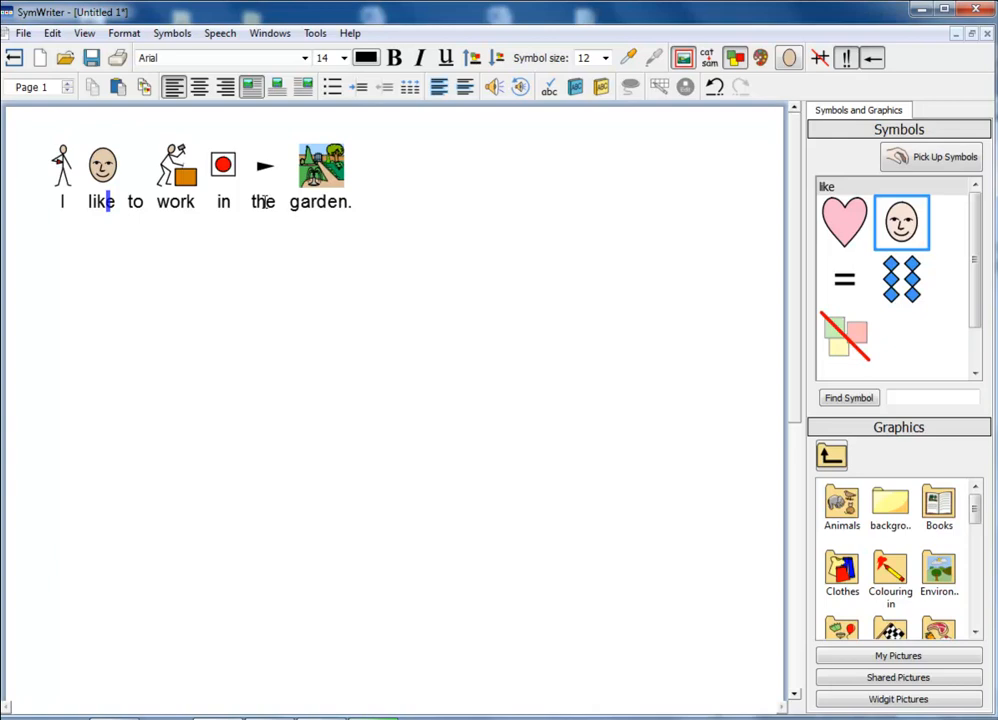
left_click(264, 188)
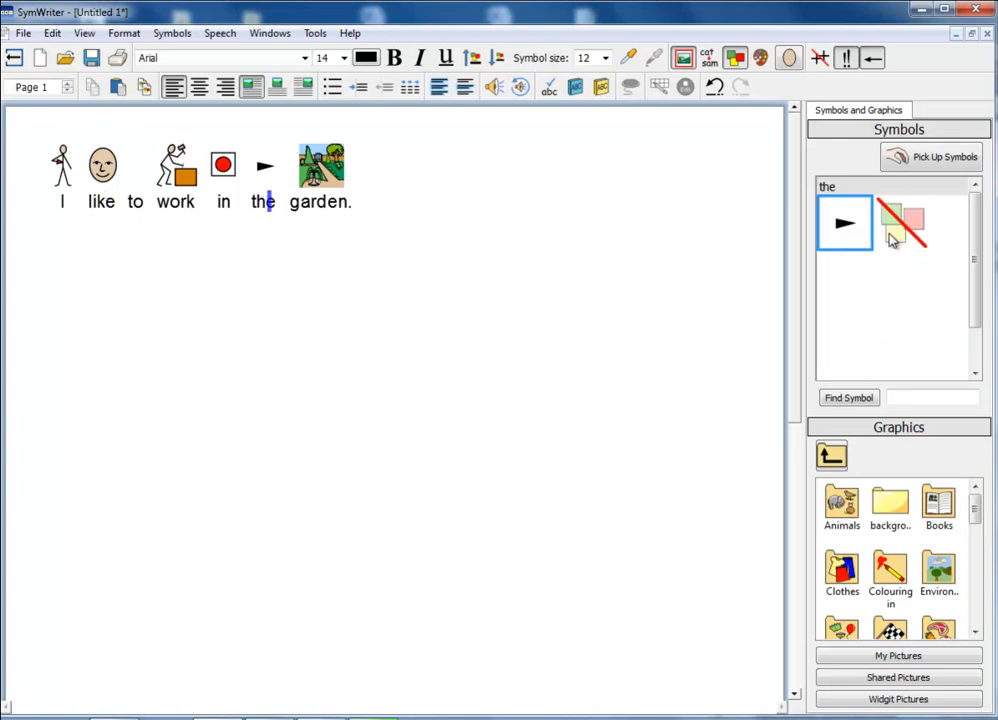
left_click(900, 222)
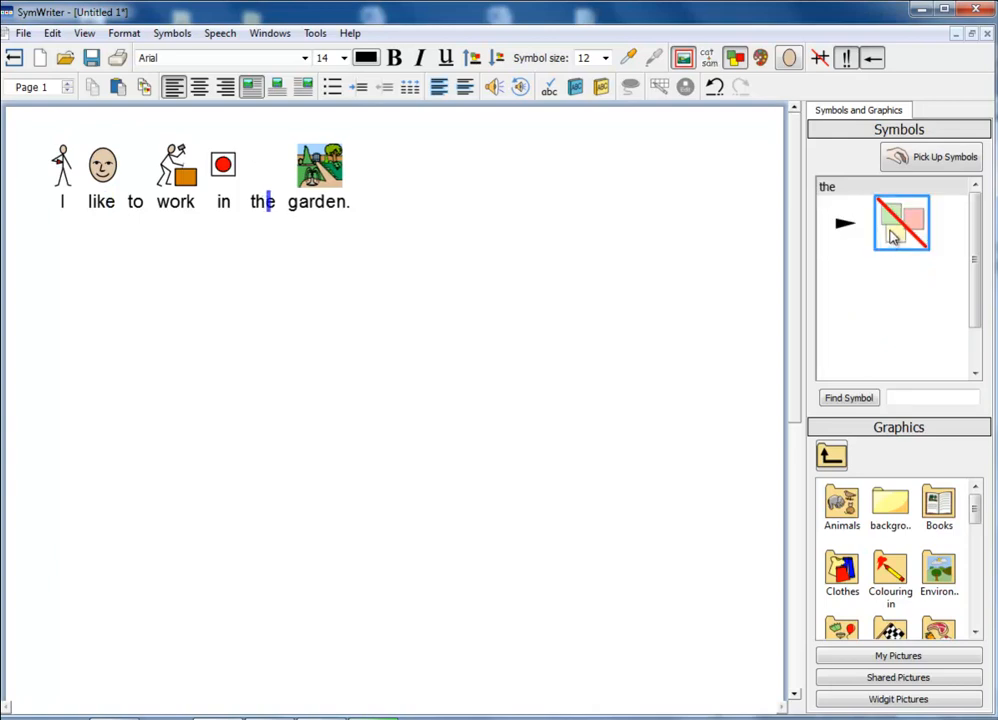
mouse_move(904, 240)
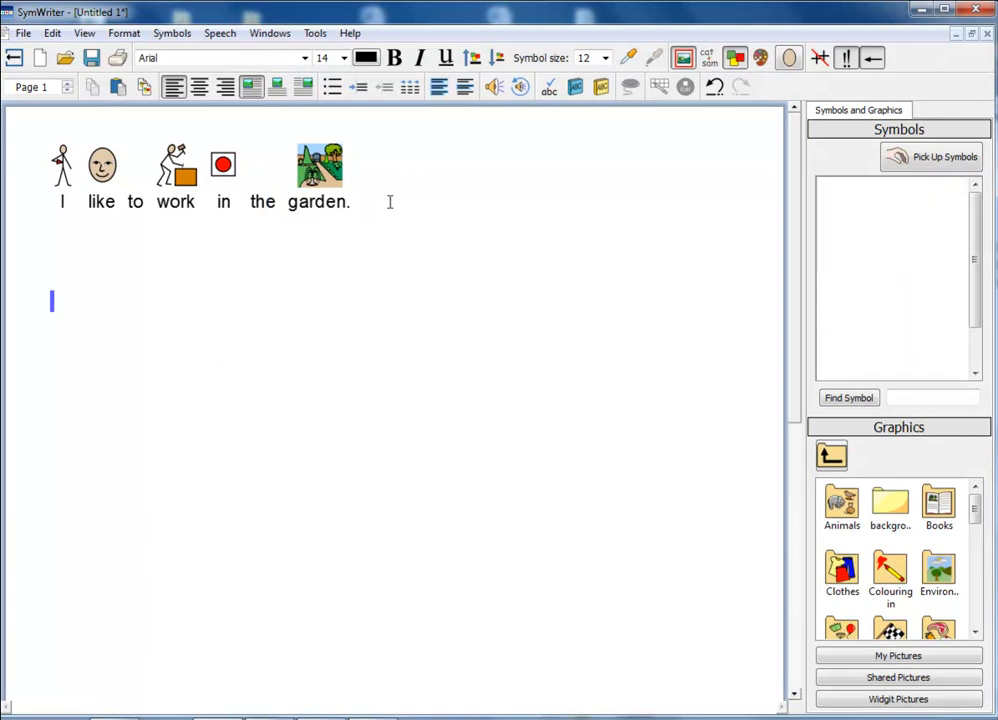
- Add 'Bradley likes to play football.' and place a portrait photo from My Pictures below the sentences
type("Bradley likes to play football.")
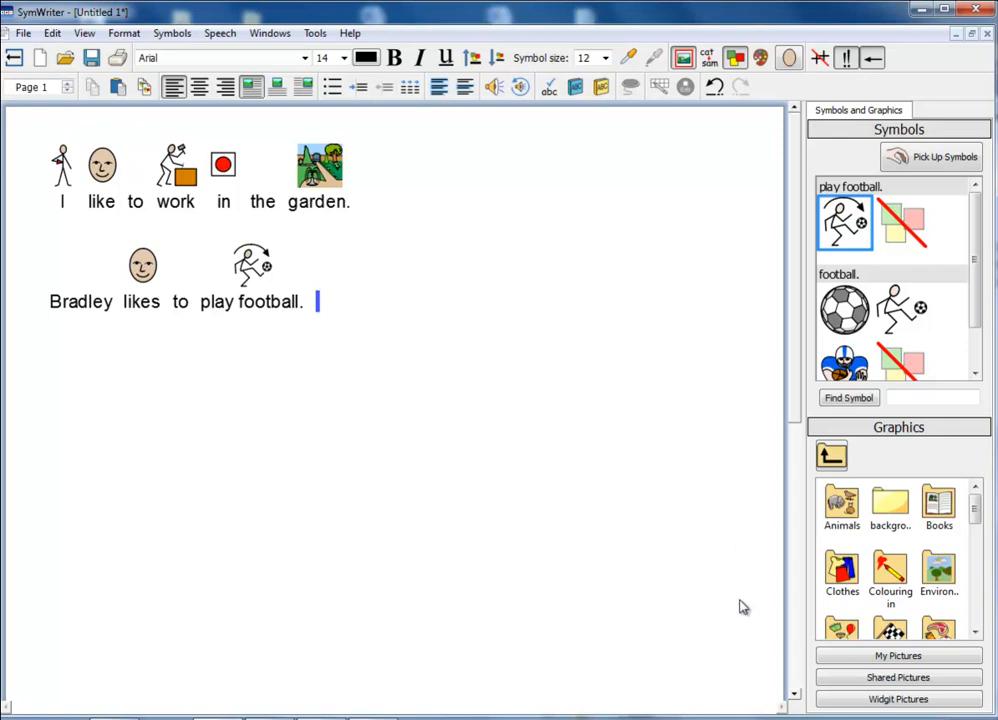
left_click(898, 656)
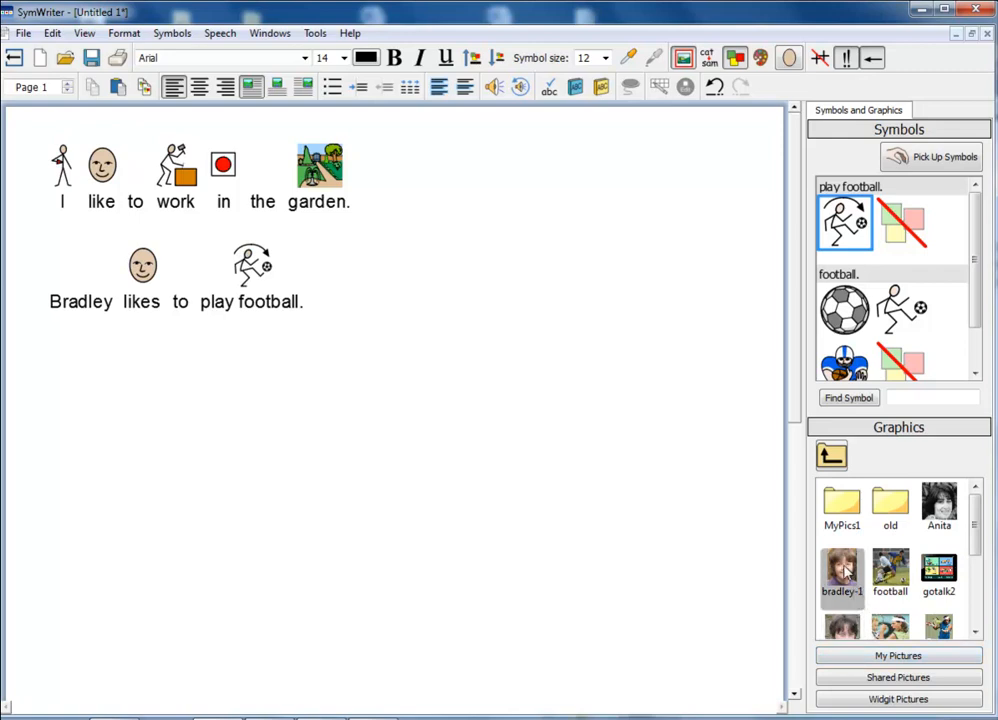
mouse_move(844, 570)
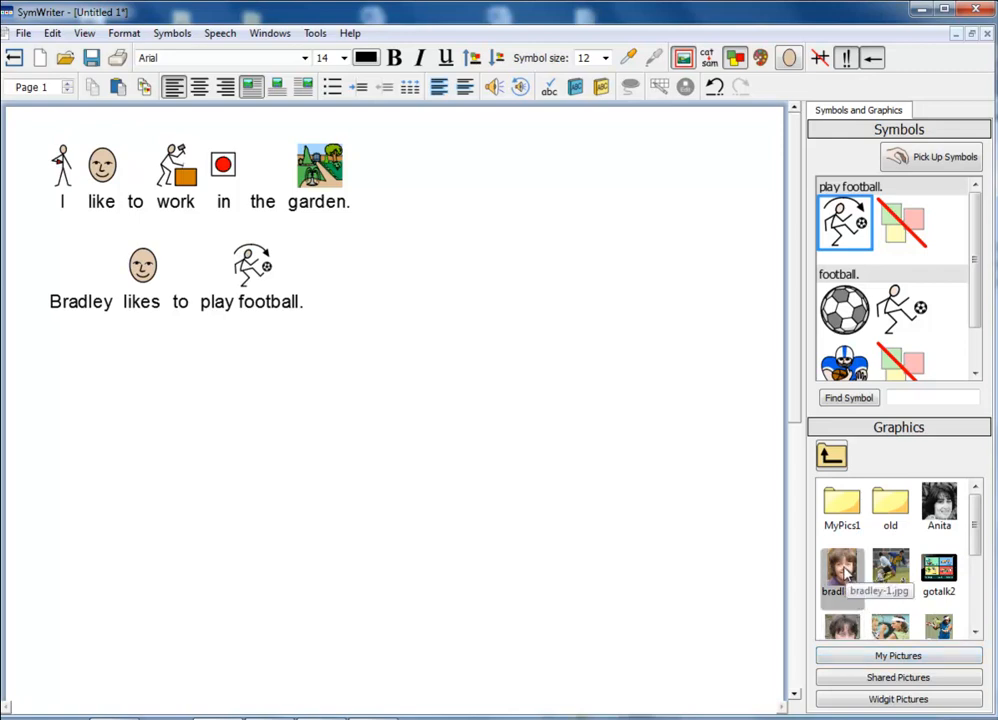
left_click_drag(842, 570, 556, 432)
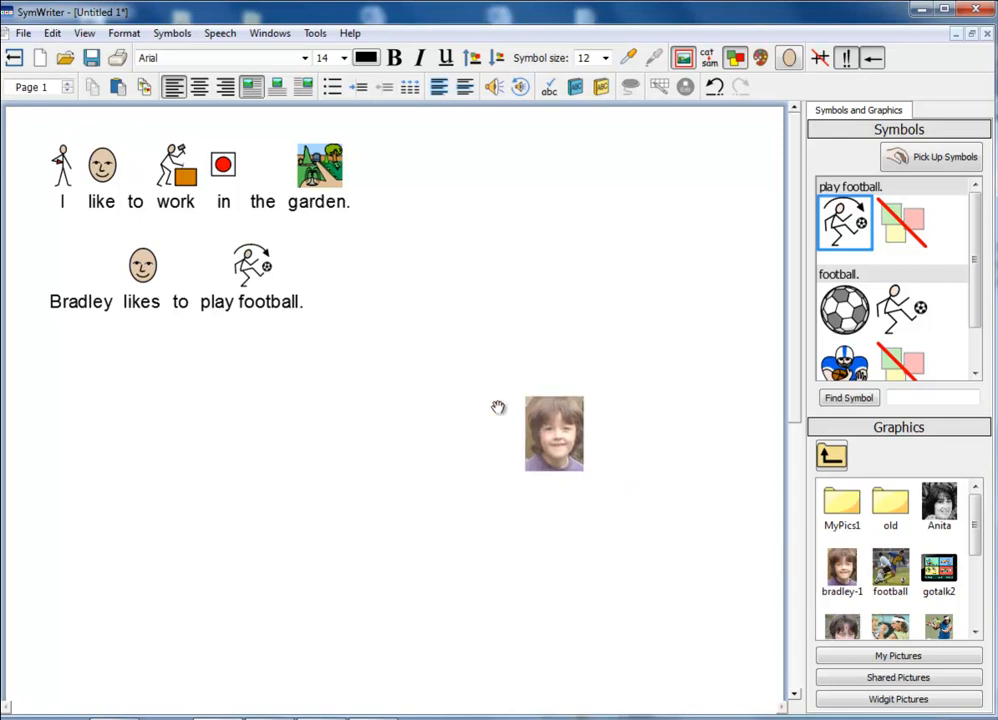
left_click_drag(554, 432, 200, 270)
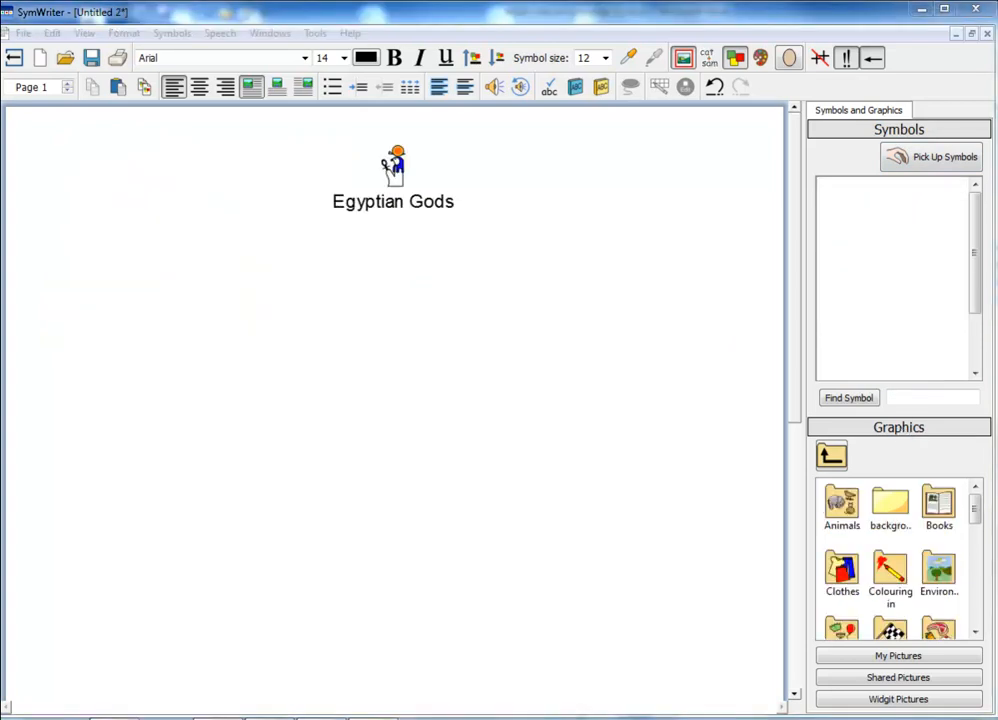
mouse_move(704, 152)
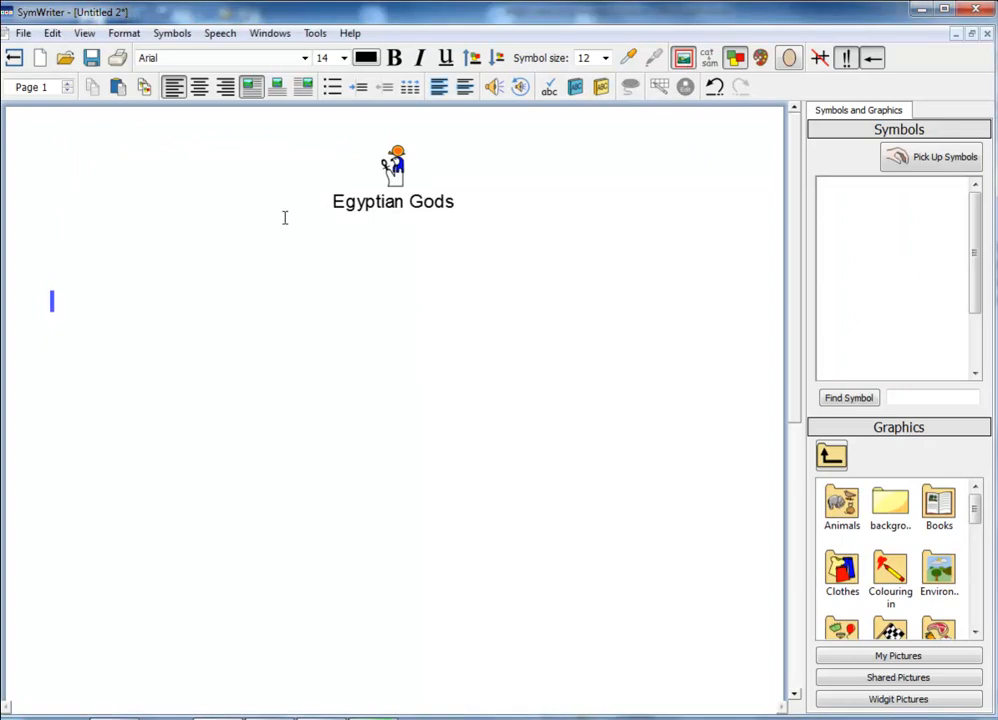
- Write the Anubis sentences, insert the Anubis graphic from Find Symbol, and split them onto separate lines
type("Anubis was the guide of the dead. He led people through the darkness of the underworld. He was patron of magic.  He was also the announcer of death.")
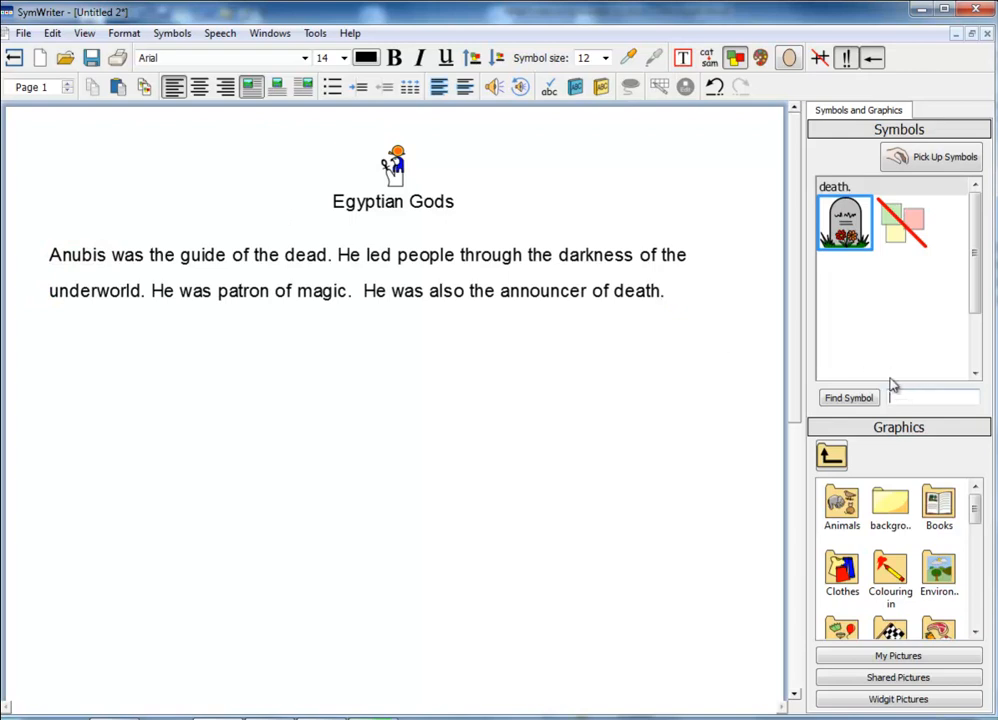
type("Anubis")
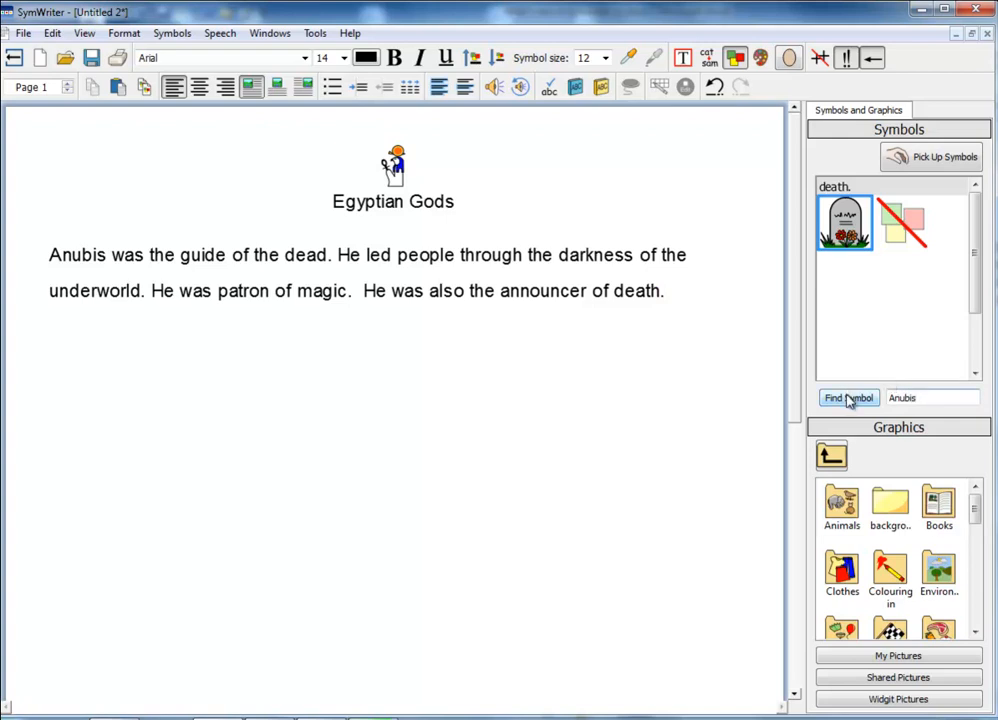
left_click(848, 396)
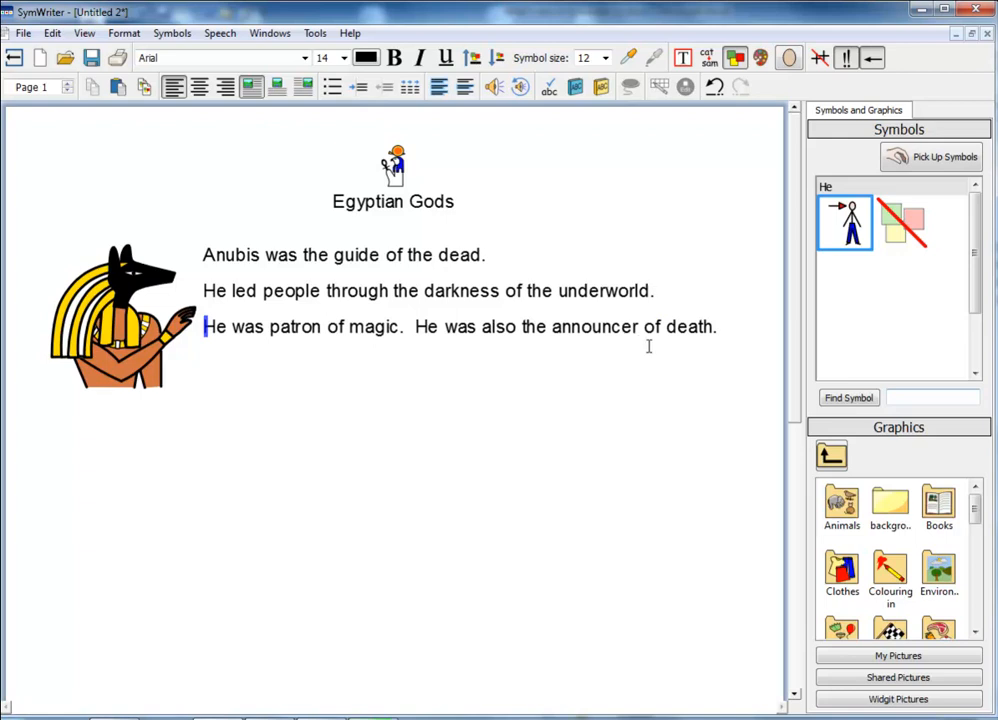
left_click(414, 326)
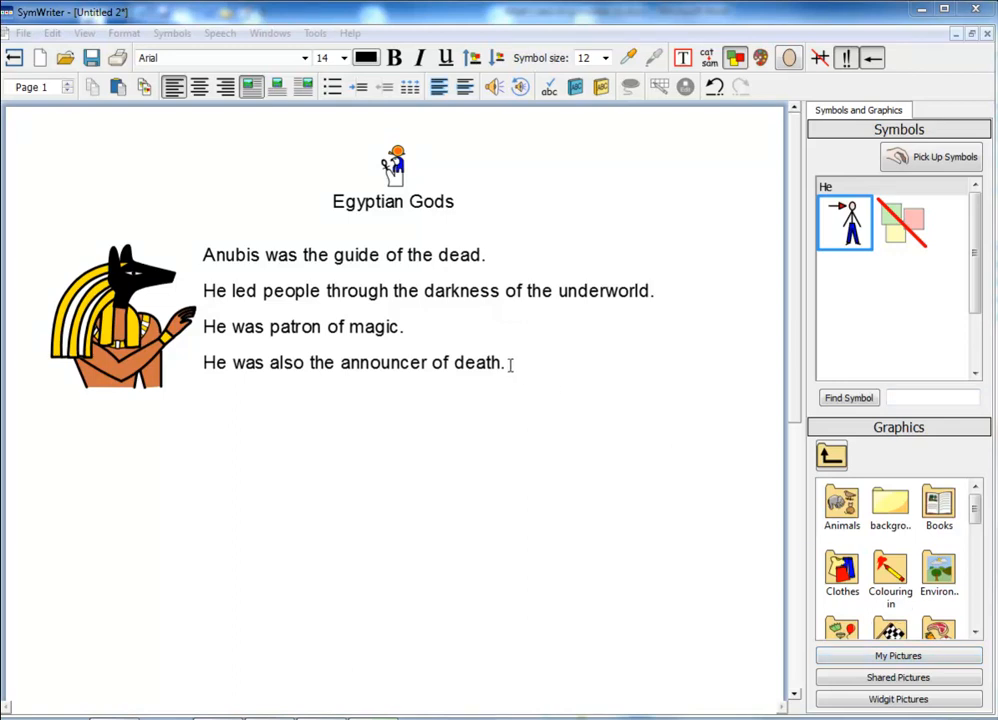
- Format the four selected Anubis lines in Comic Sans MS and save it as the default text format
left_click_drag(324, 290, 508, 362)
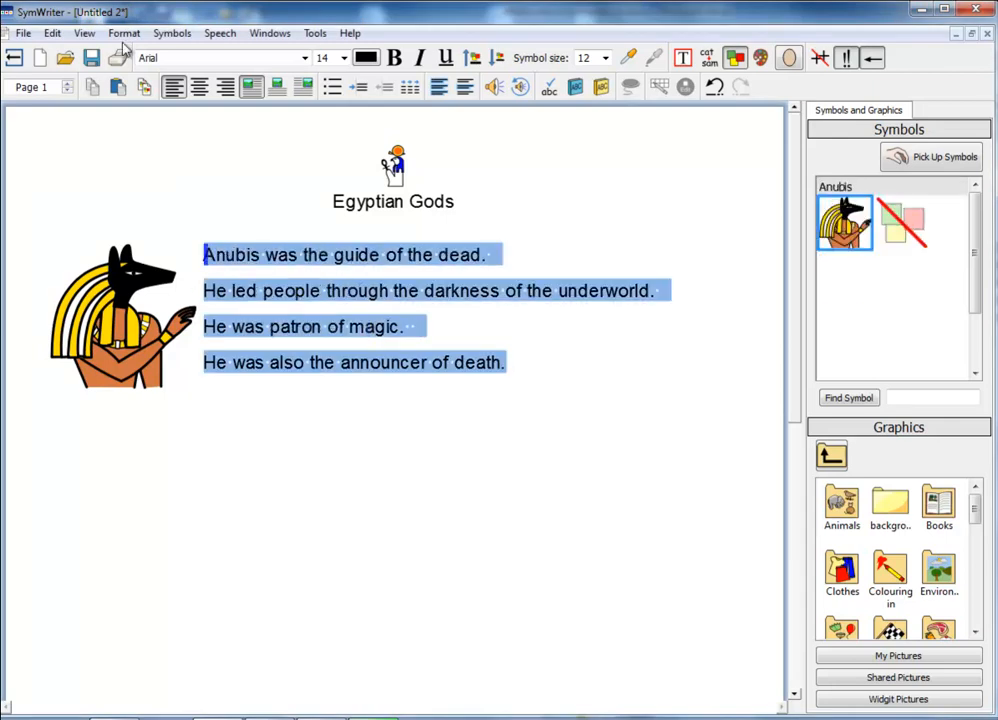
left_click(124, 32)
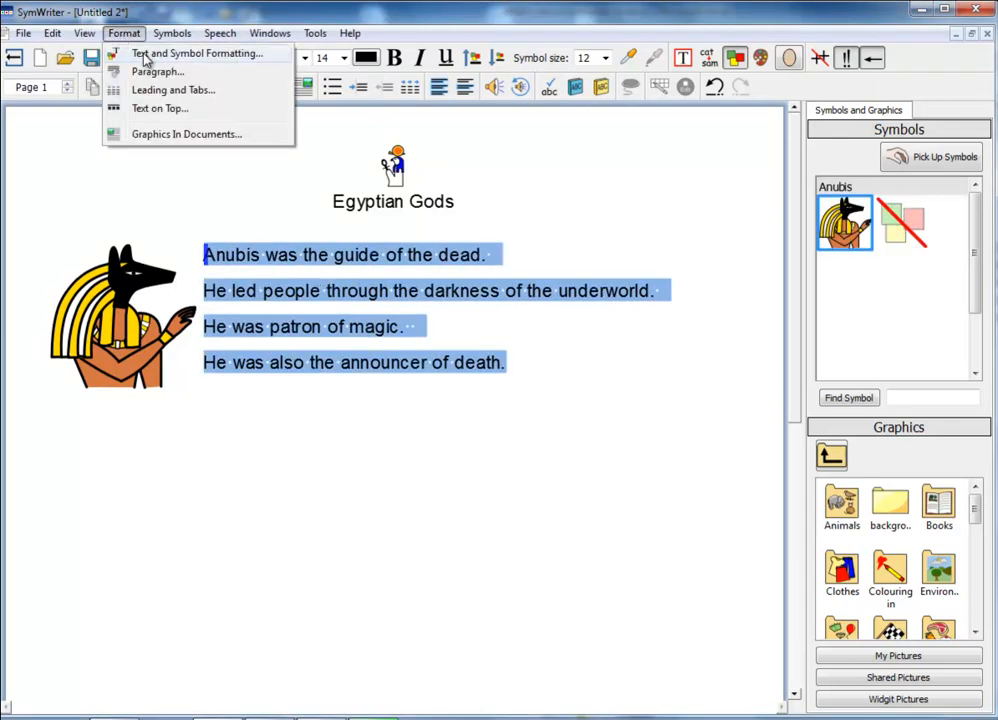
left_click(196, 52)
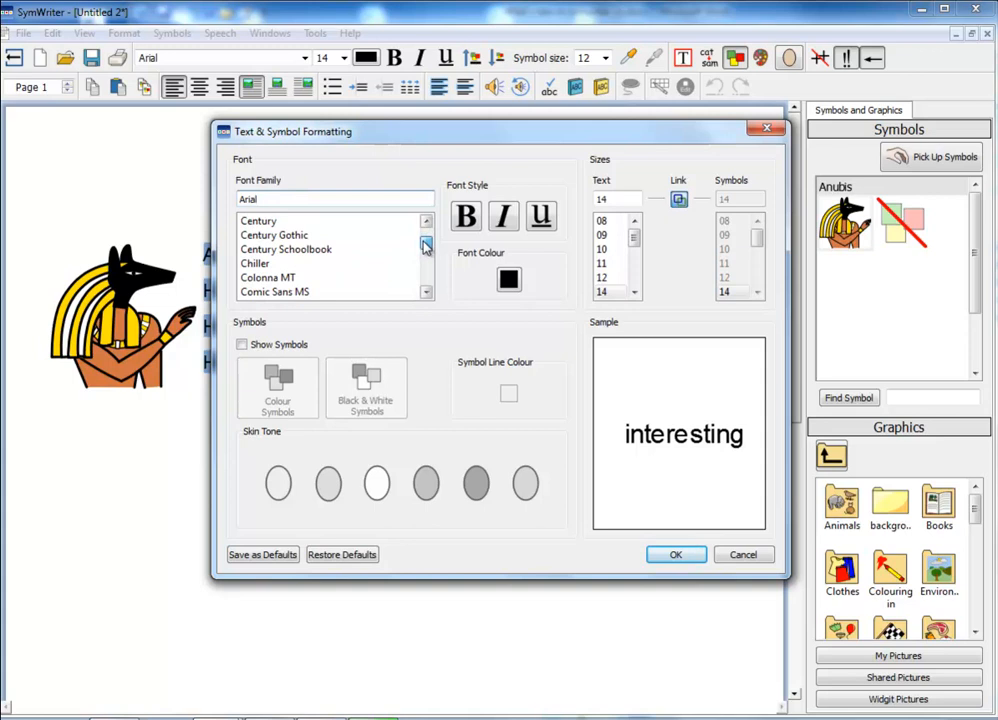
left_click(426, 296)
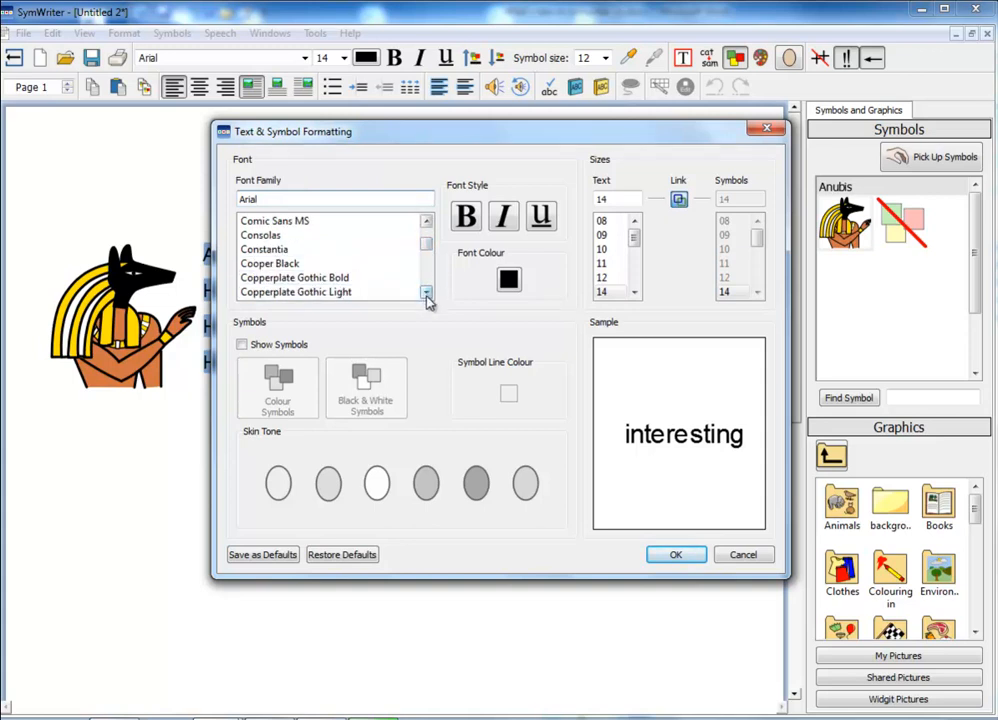
left_click(274, 220)
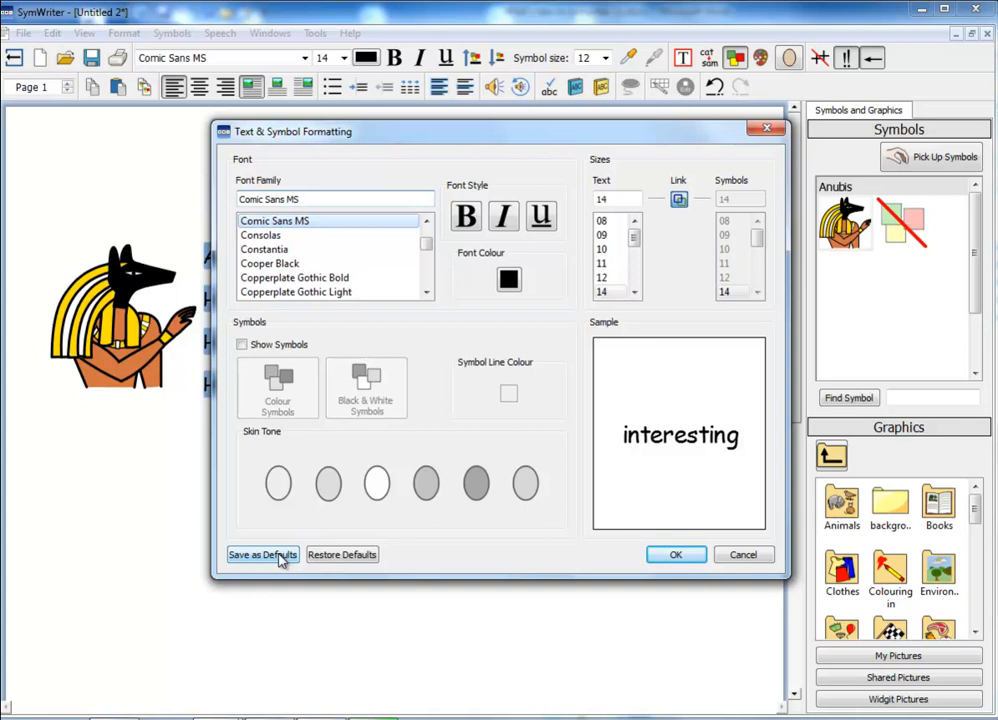
left_click(676, 554)
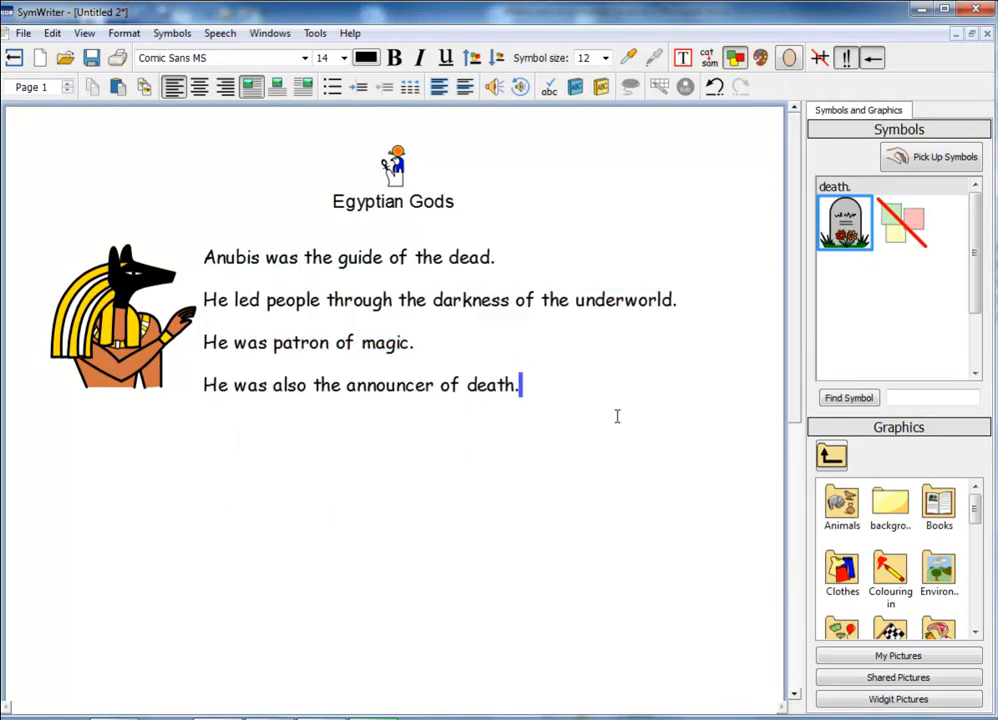
mouse_move(476, 280)
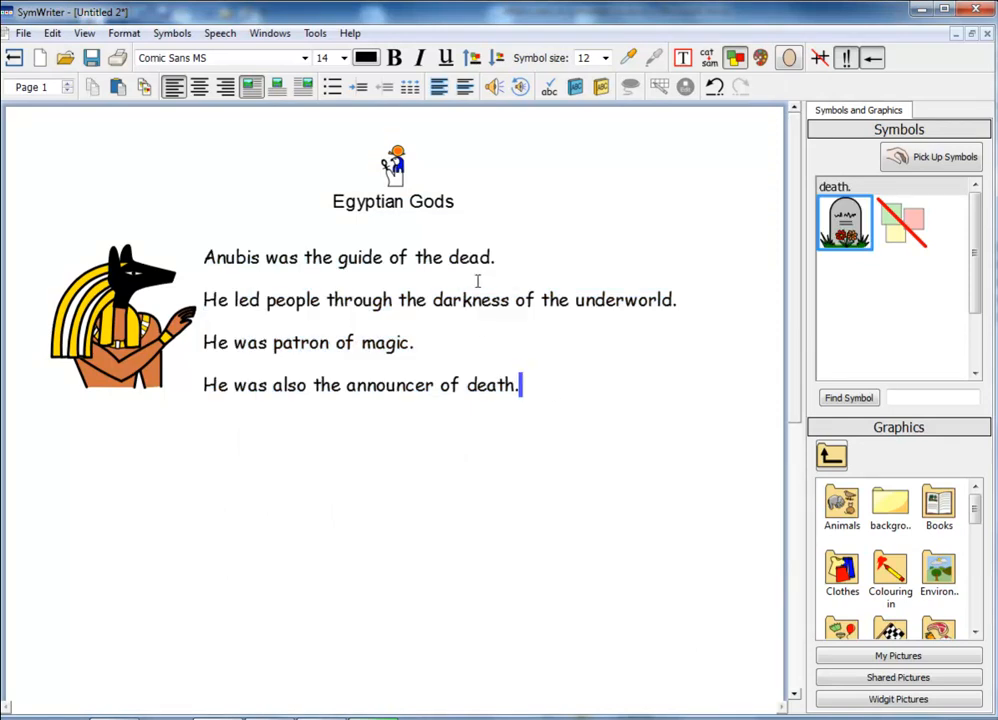
- Style the word 'dead' in the first line red, bold and italic
double_click(468, 256)
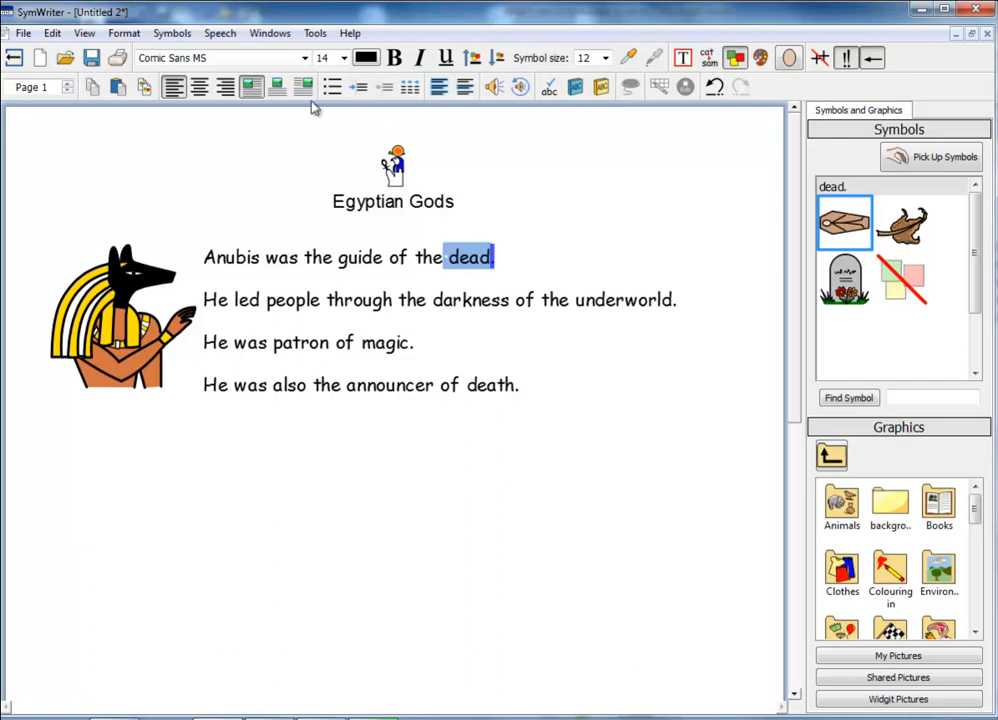
left_click(366, 56)
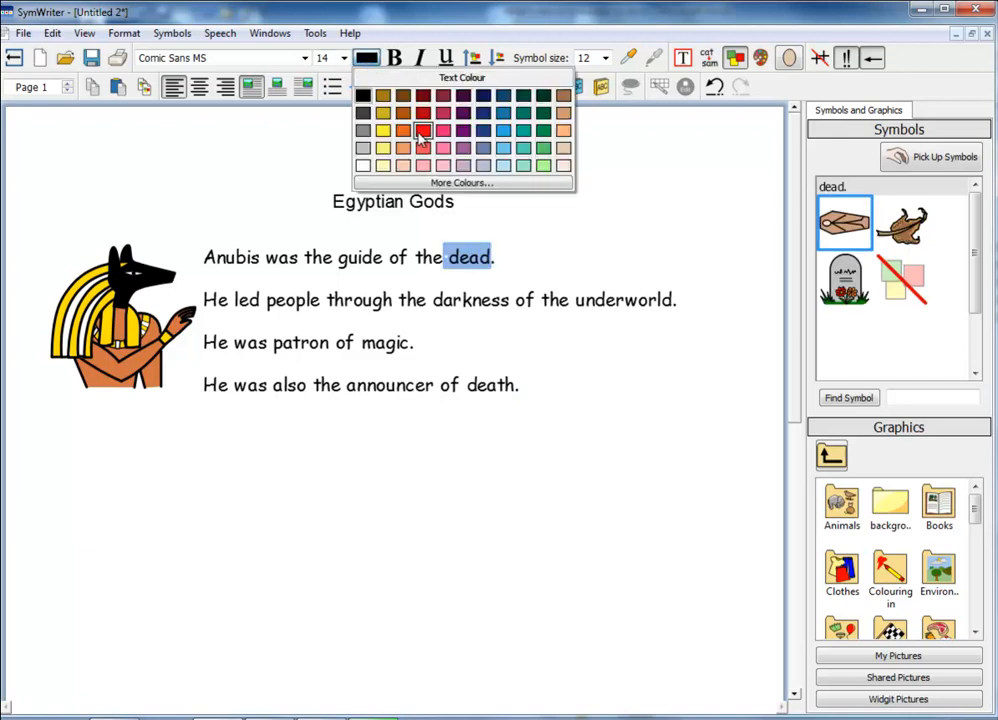
left_click(424, 132)
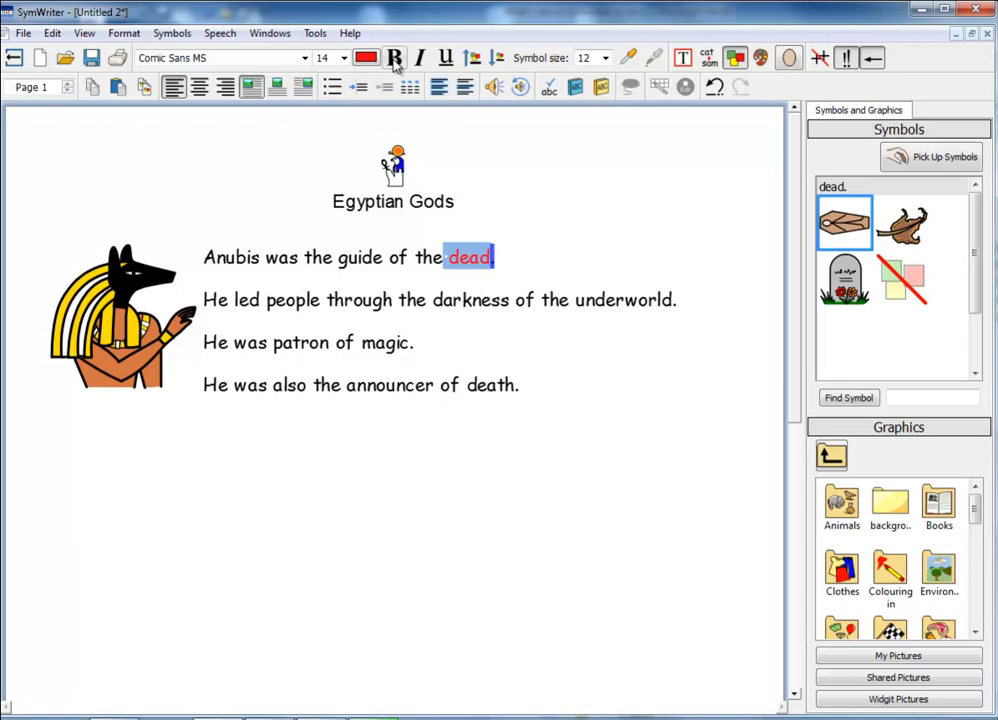
left_click(392, 56)
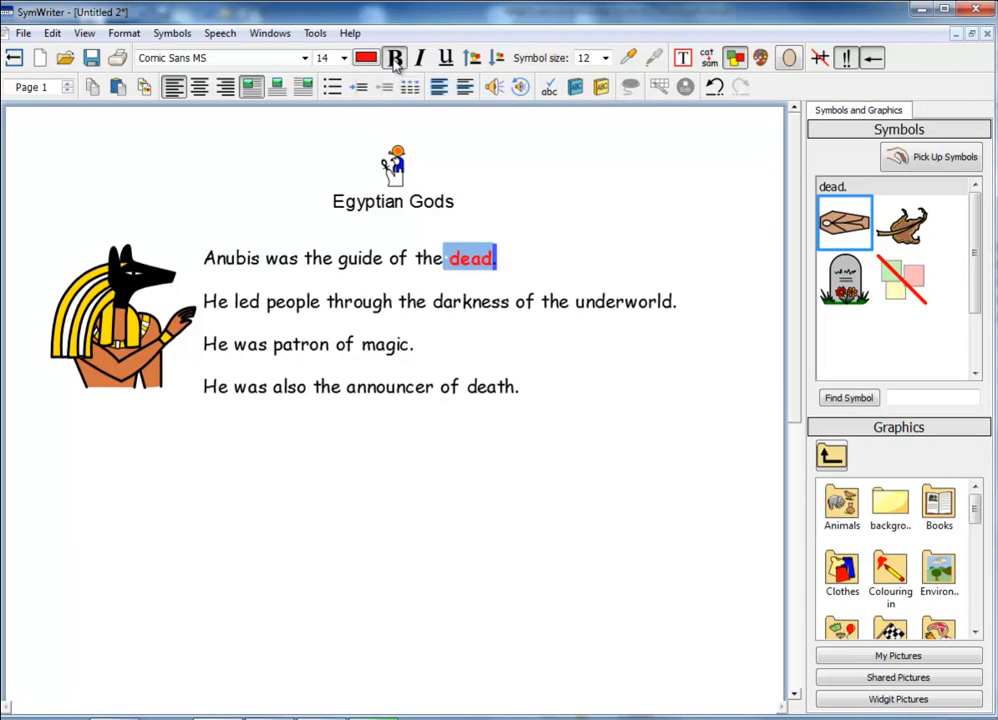
left_click(420, 56)
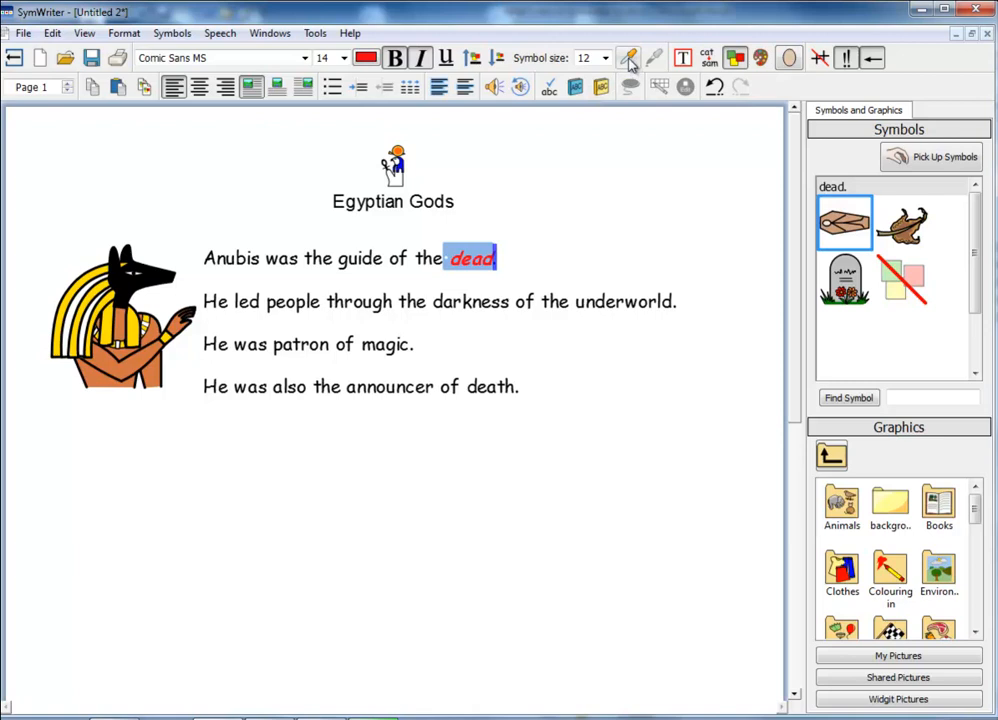
mouse_move(630, 62)
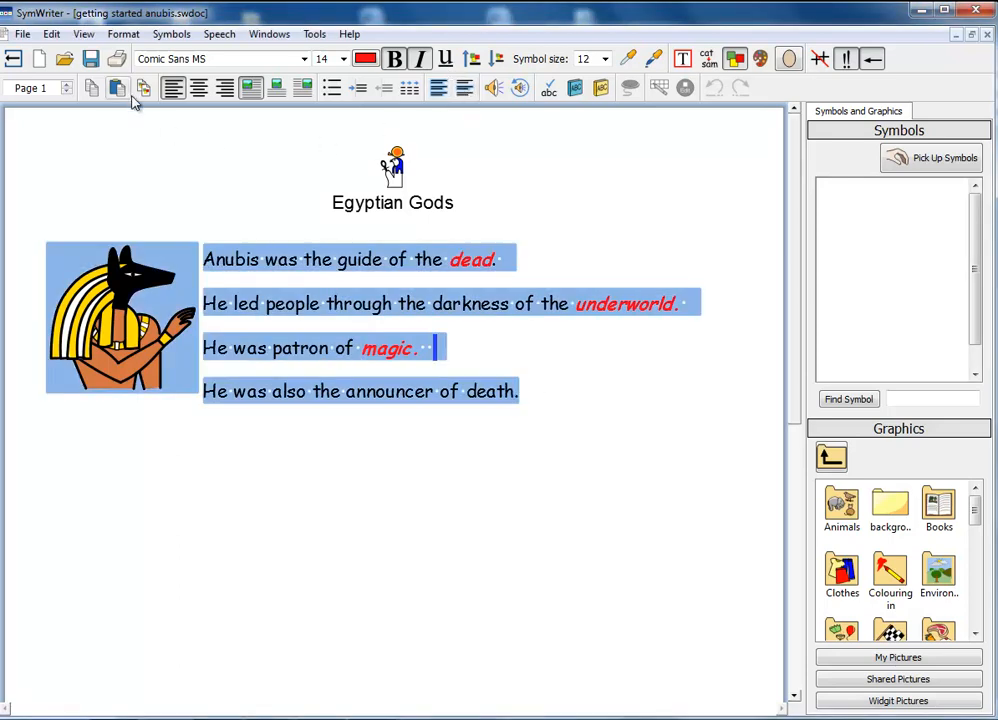
mouse_move(144, 88)
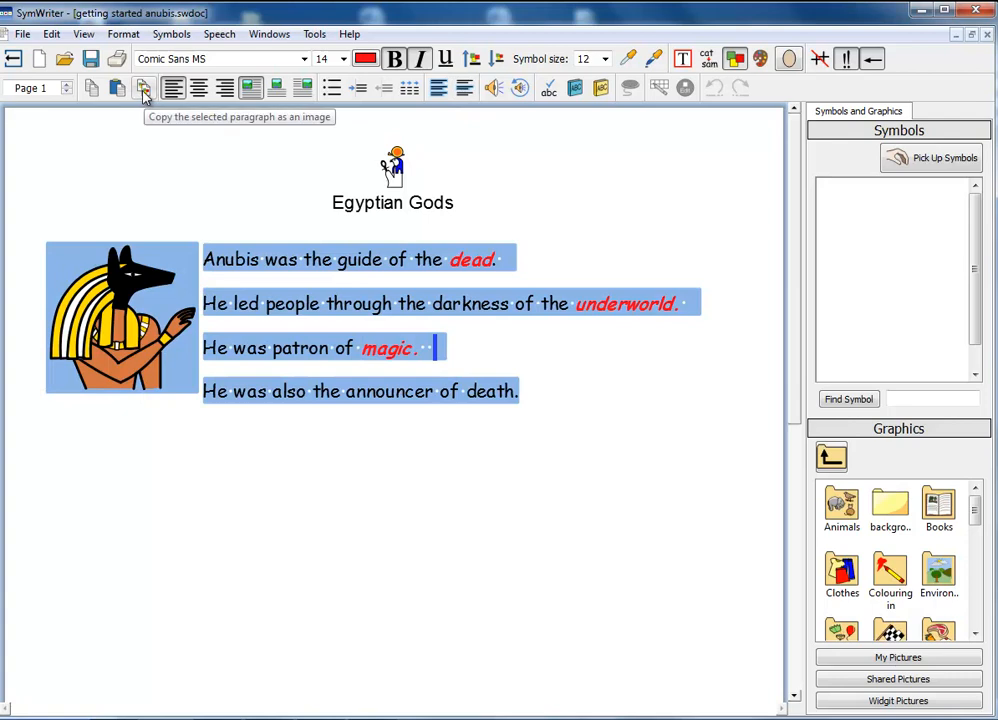